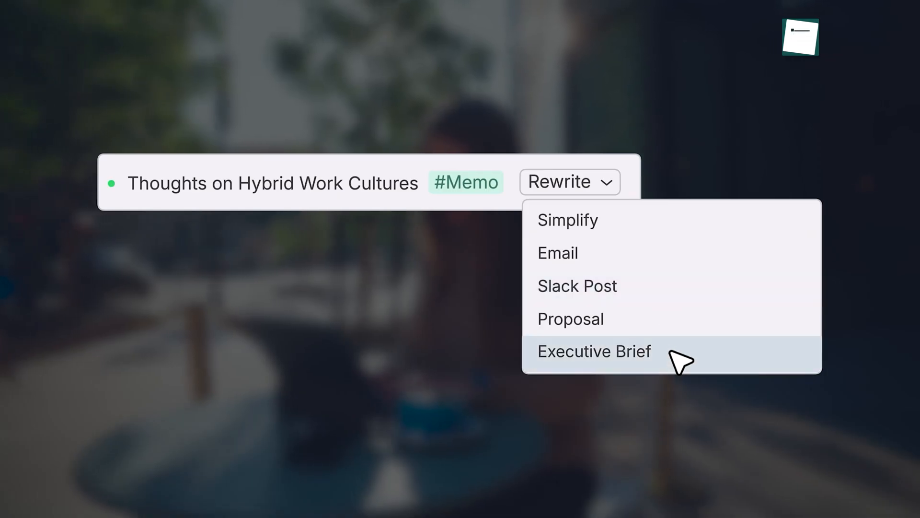
Open the newest Kortex channel video's menu and copy its share link.
left_click(594, 351)
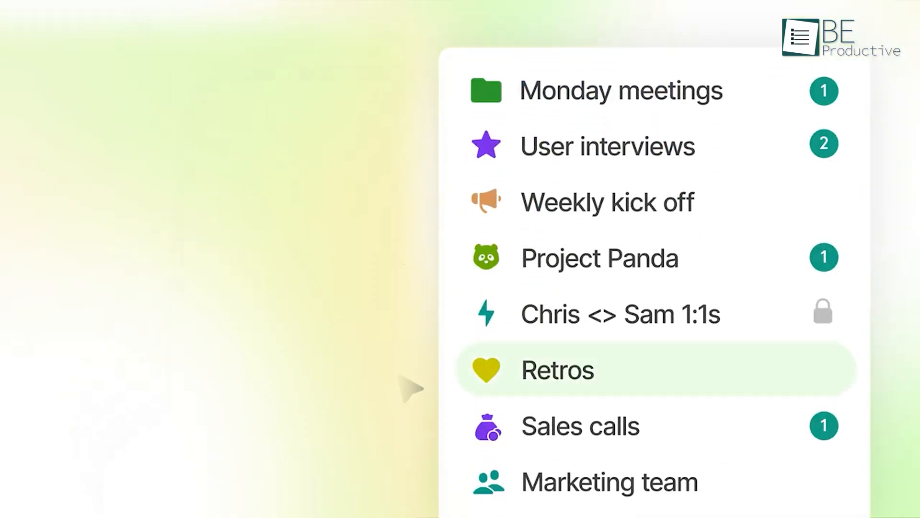
left_click(599, 258)
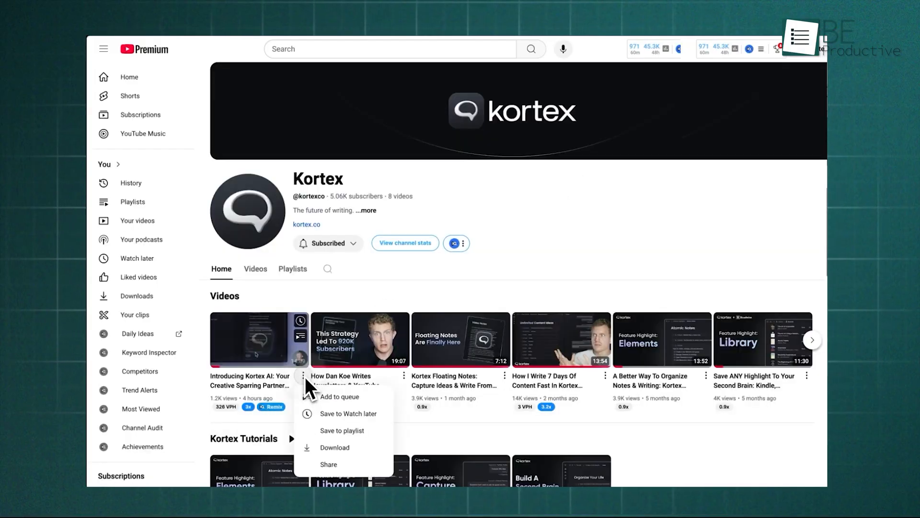
left_click(329, 465)
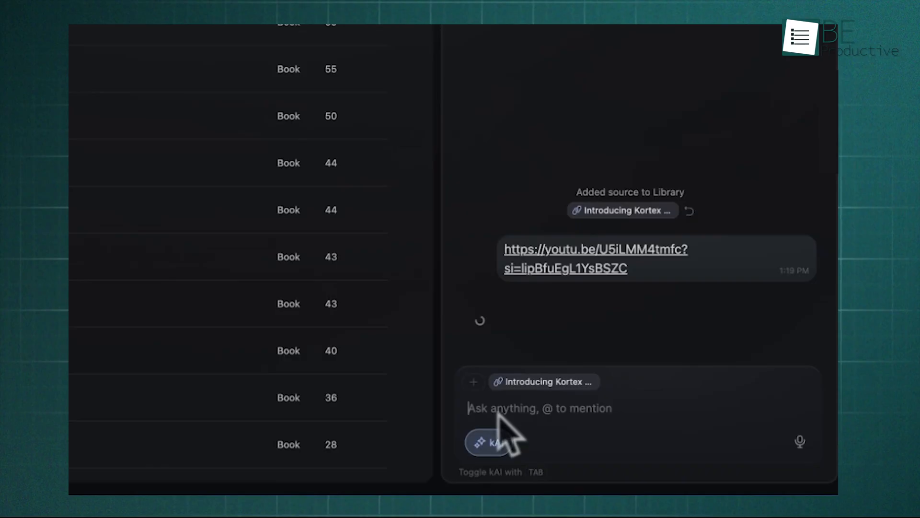
Type 'Help me learn about Kortex AI, what are the' into the Kortex chat box.
type("Help me learn ab")
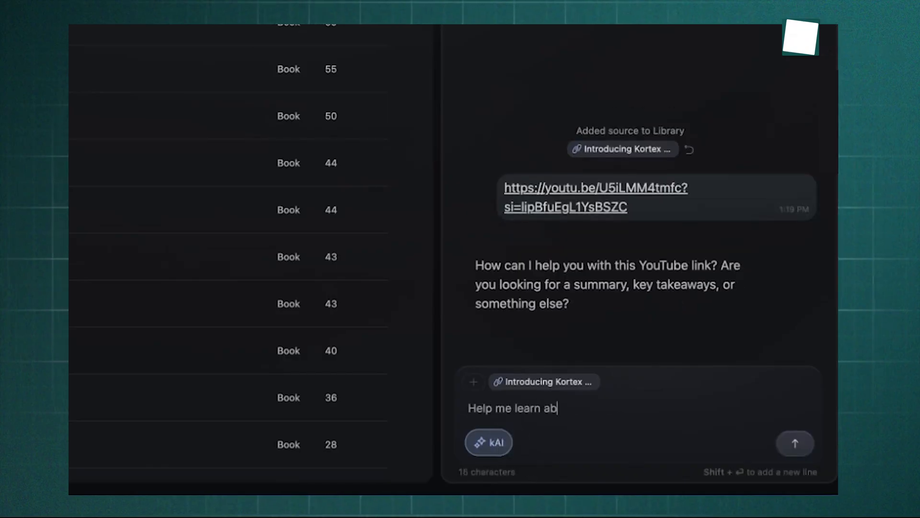
type("out Kortex AI, what are the")
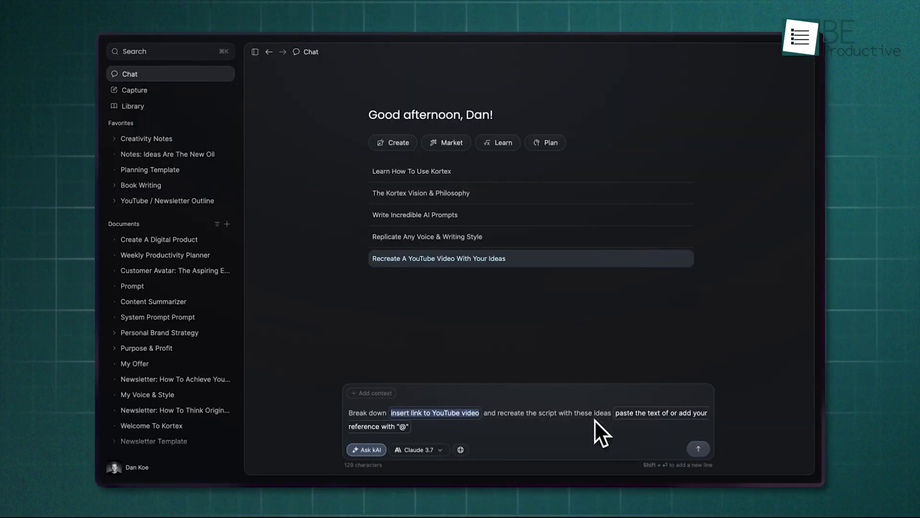
type("@how to get a")
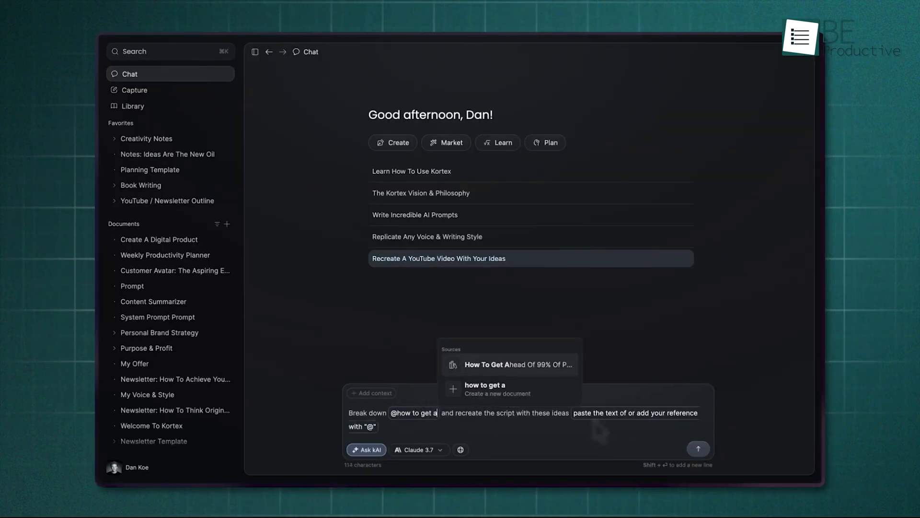
left_click(518, 364)
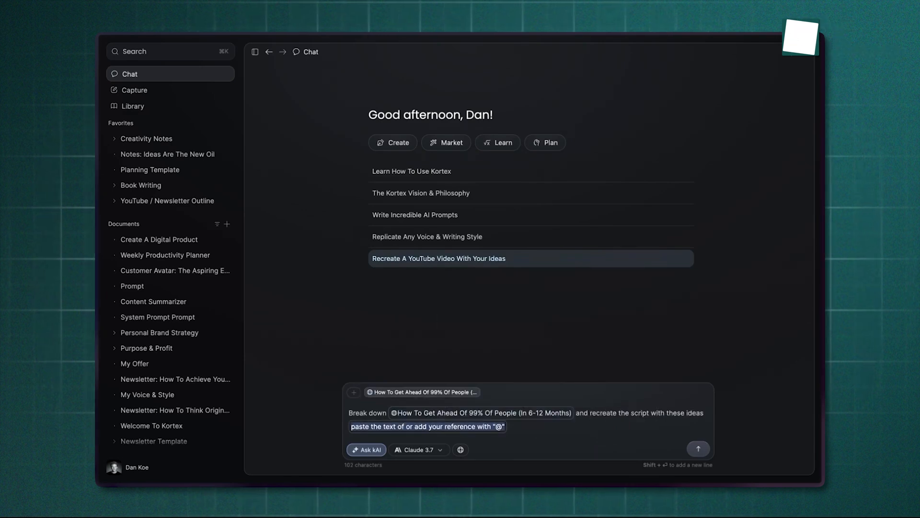
type("@news")
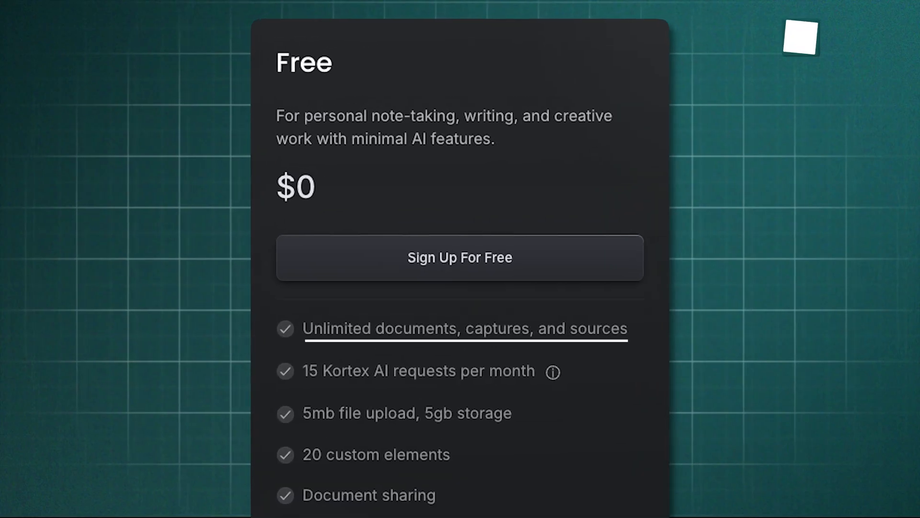
Scroll the Free plan card to see custom elements, voice transcriptions, member and workspace limits.
scroll("down", 3)
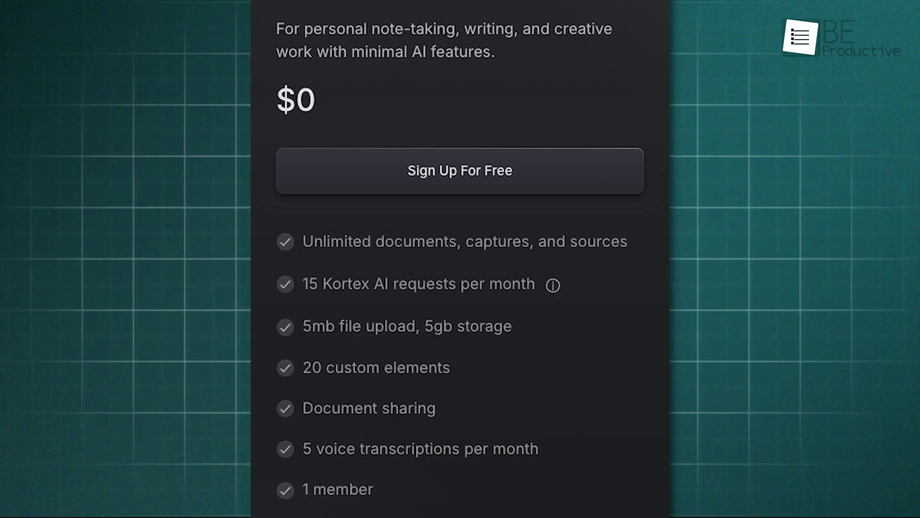
scroll("down", 3)
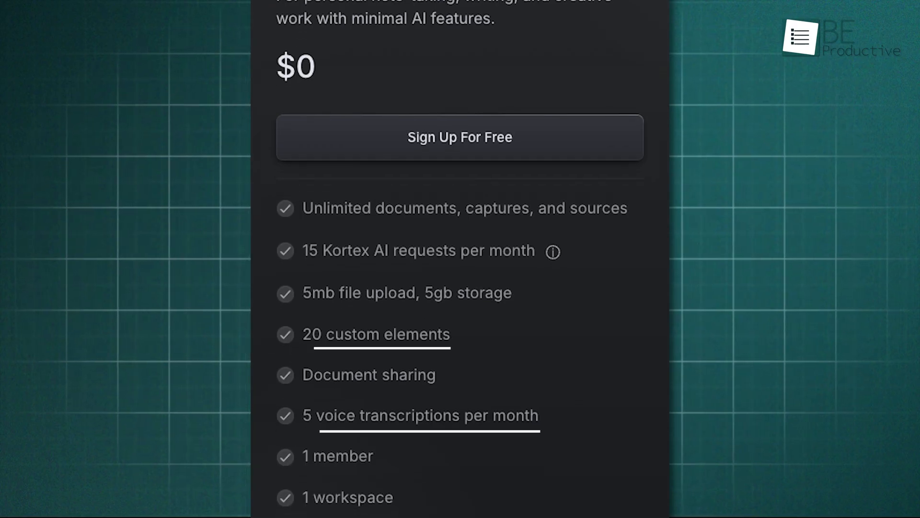